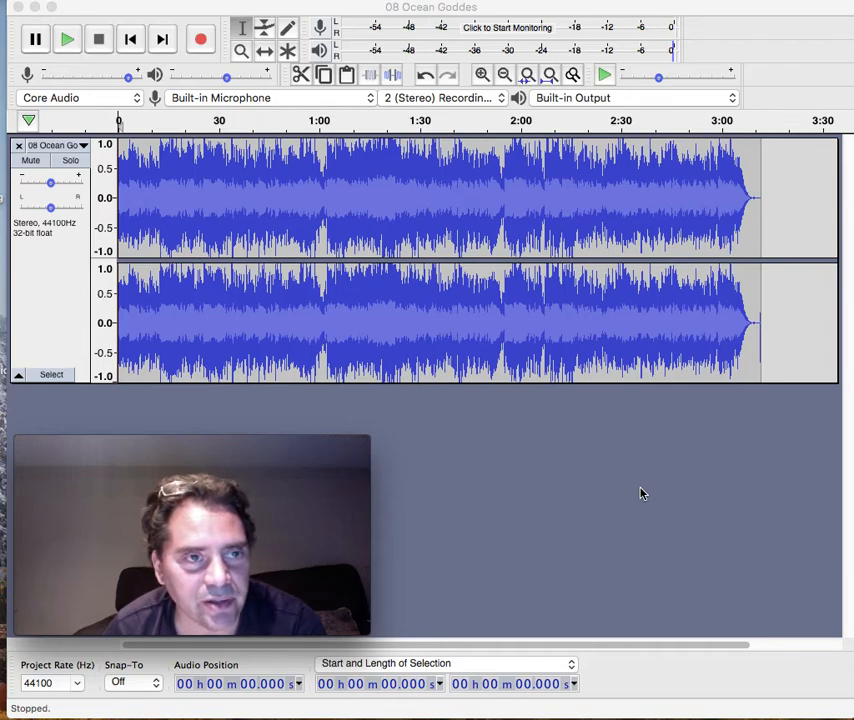
{"action": "mouse_move", "coordinate": [281, 93]}
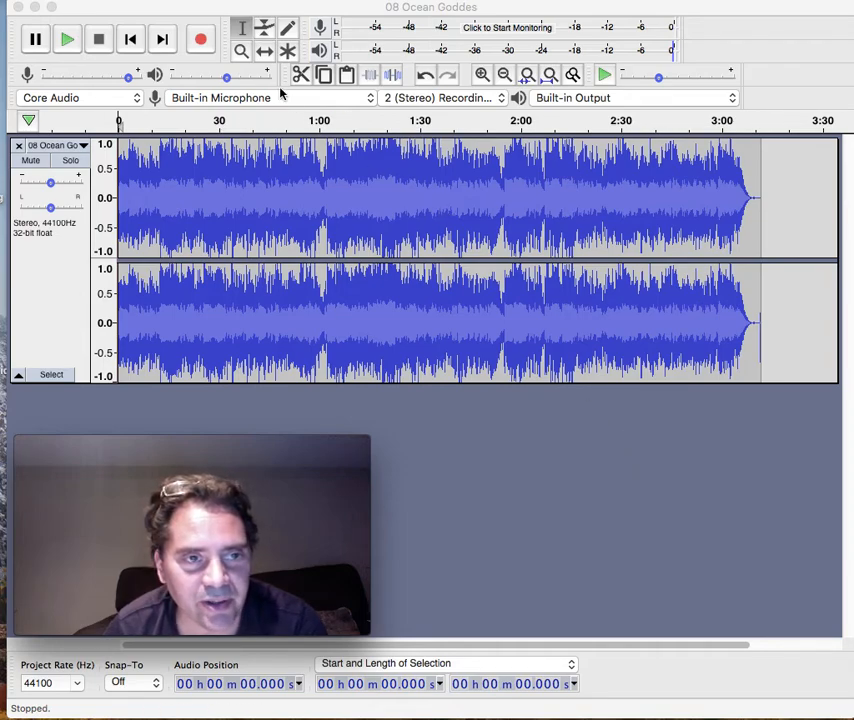
Launch the Waves StudioRack effect from the Effect menu with an empty rack.
{"action": "left_click", "coordinate": [588, 120]}
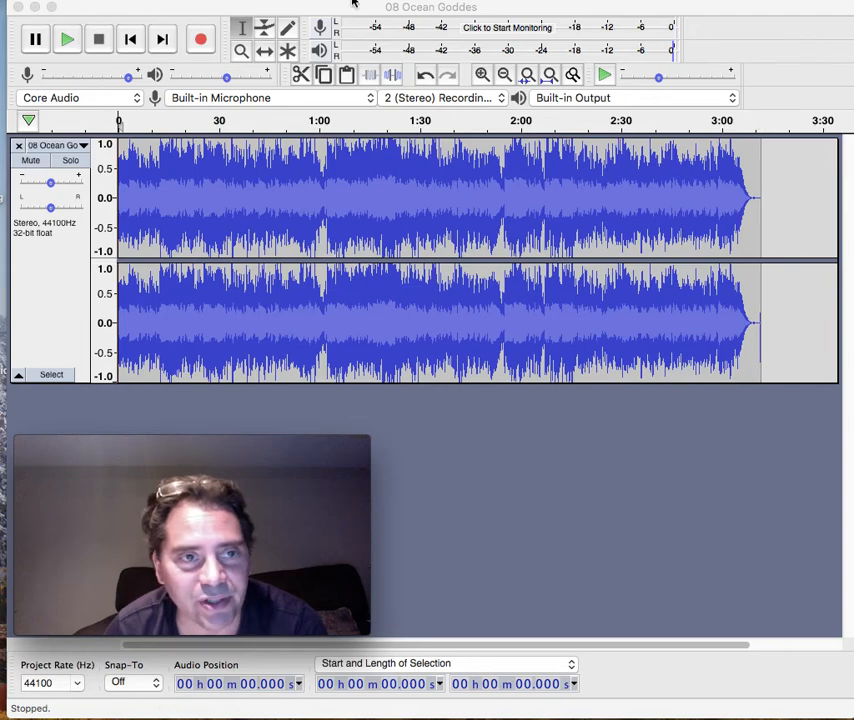
{"action": "mouse_move", "coordinate": [216, 8]}
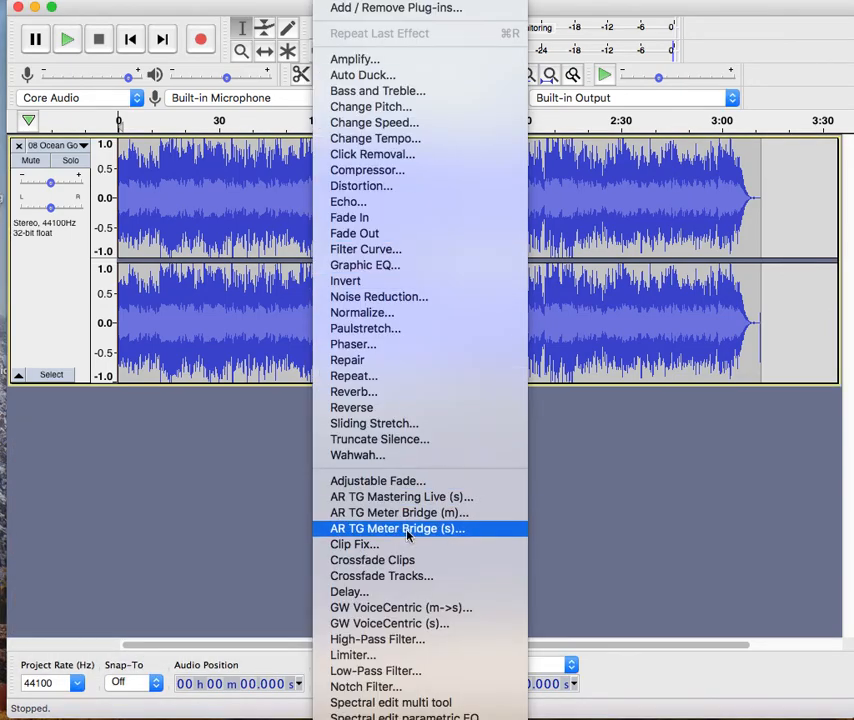
{"action": "mouse_move", "coordinate": [407, 535]}
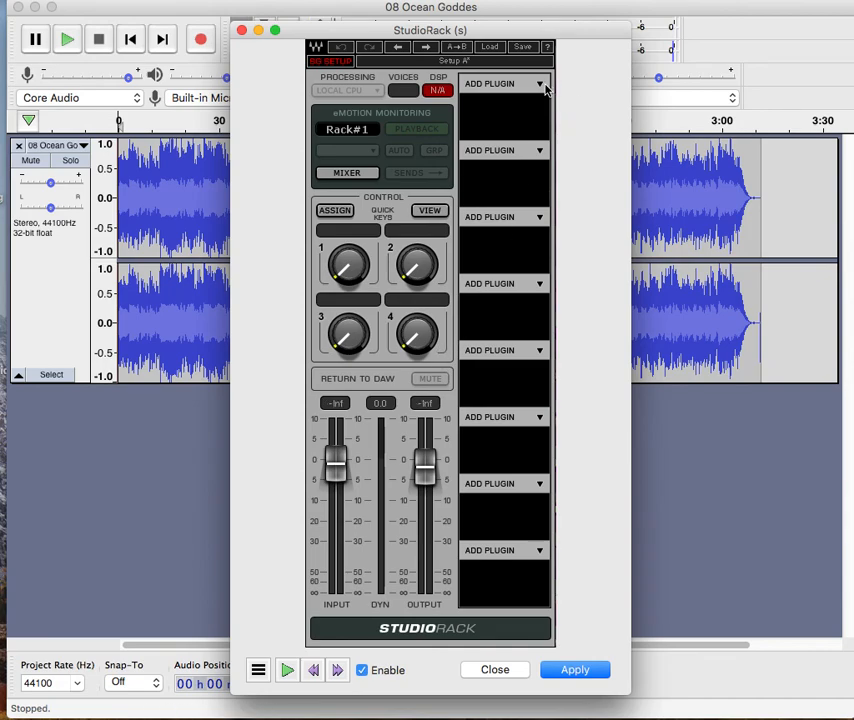
Load AR TG Mastering from Plug-in list > Dynamics into the first rack slot.
{"action": "left_click", "coordinate": [540, 83]}
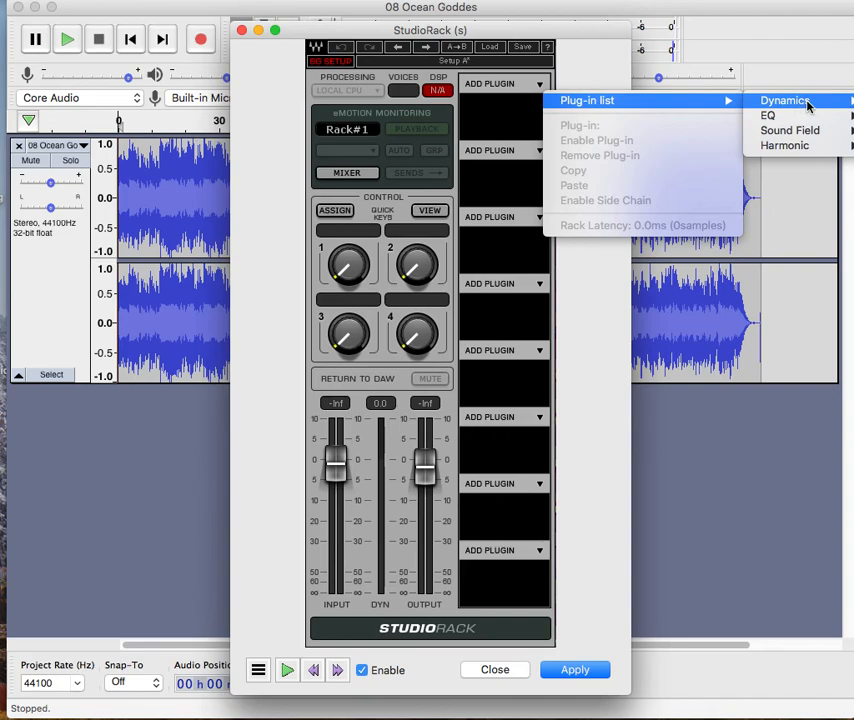
{"action": "mouse_move", "coordinate": [830, 103]}
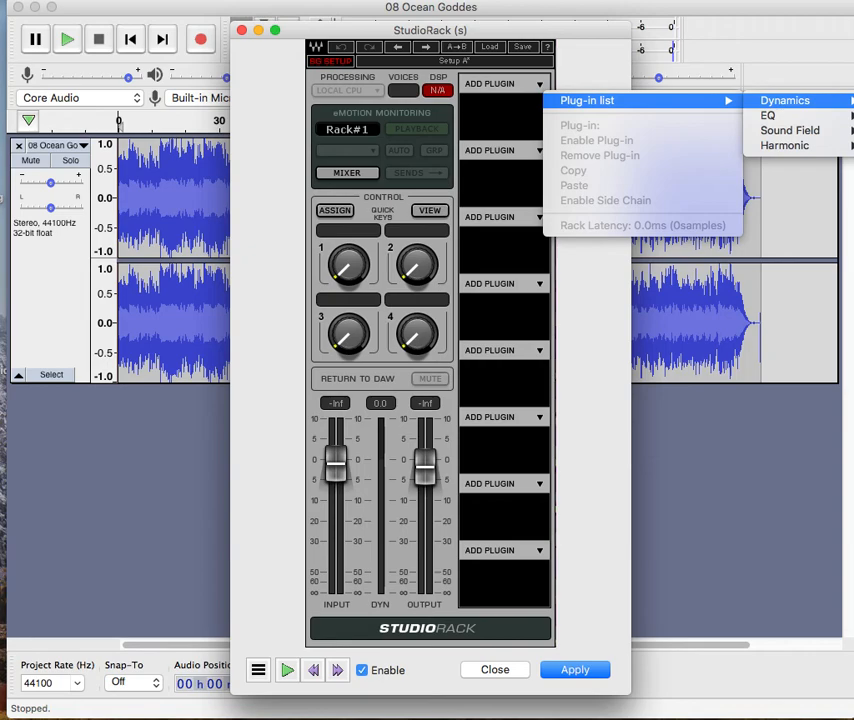
{"action": "left_click", "coordinate": [400, 450]}
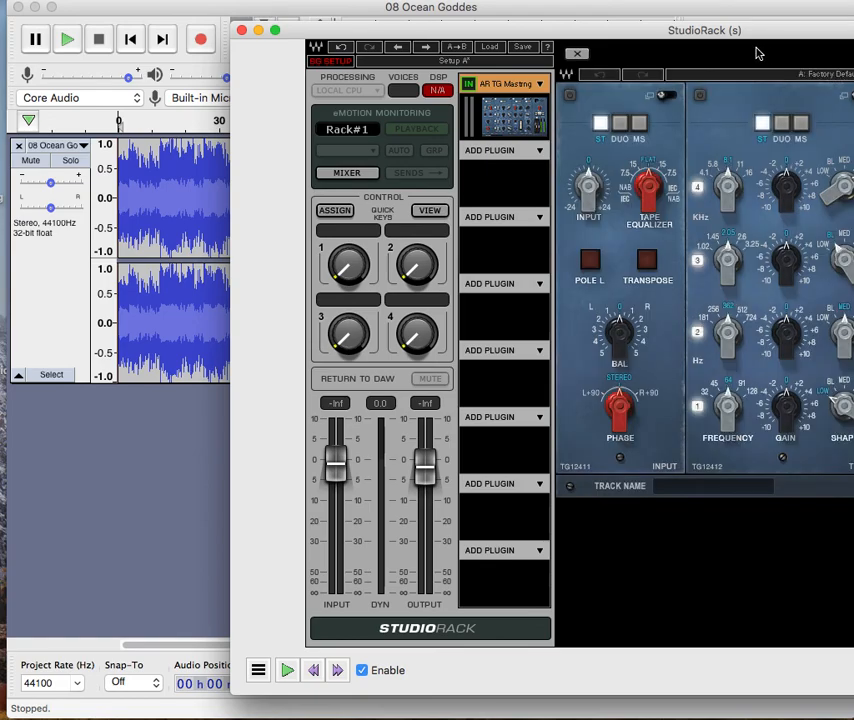
{"action": "mouse_move", "coordinate": [620, 103]}
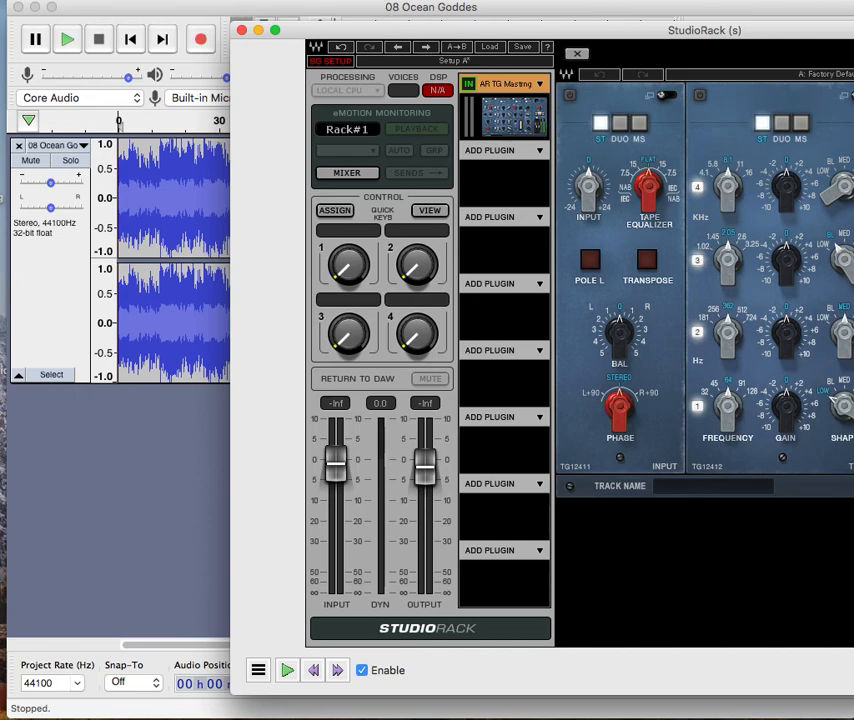
{"action": "left_click", "coordinate": [420, 8]}
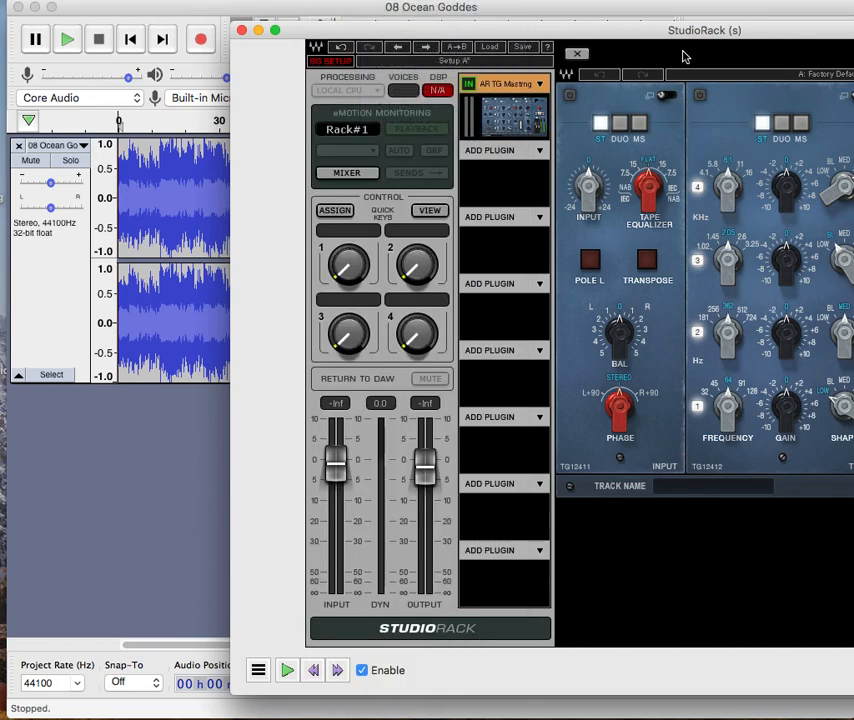
{"action": "left_click", "coordinate": [537, 150]}
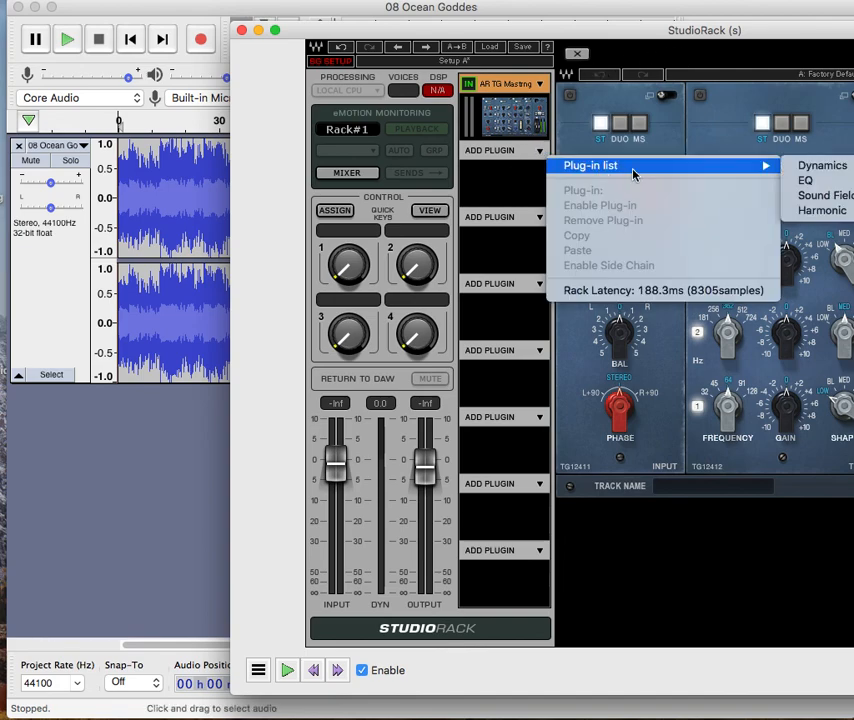
{"action": "mouse_move", "coordinate": [822, 165]}
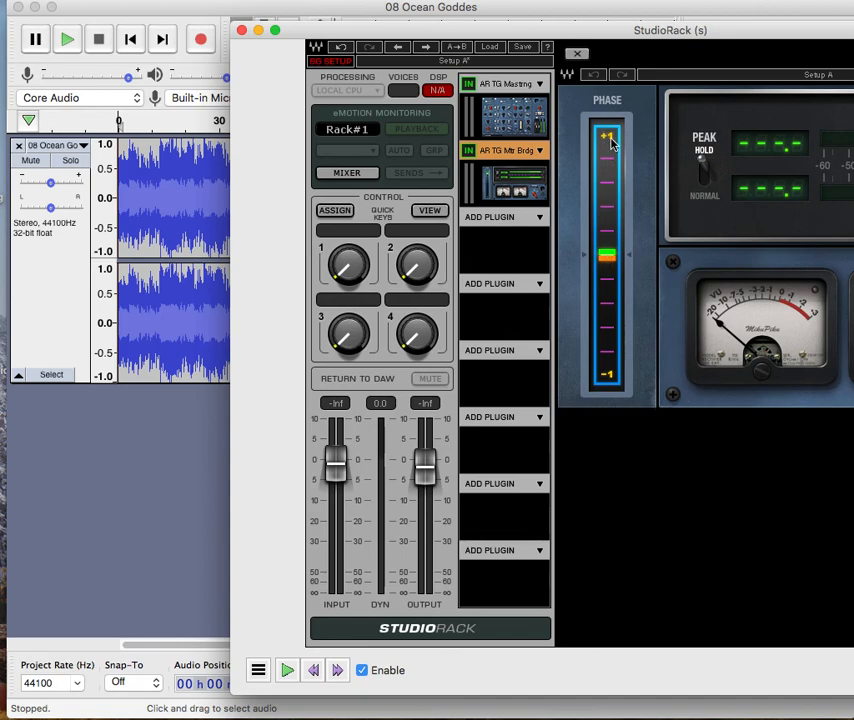
{"action": "mouse_move", "coordinate": [618, 375]}
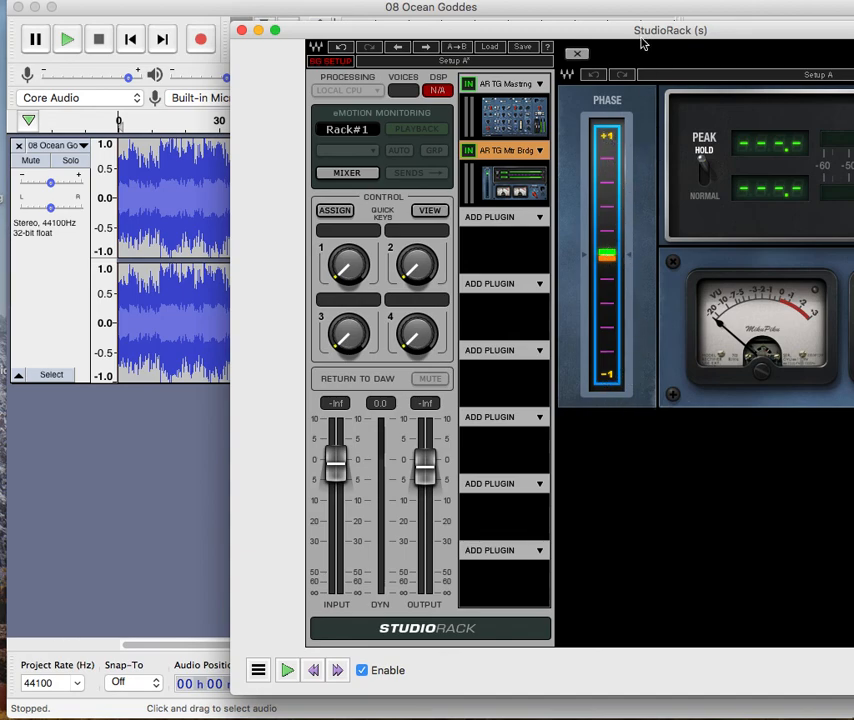
{"action": "mouse_move", "coordinate": [558, 65]}
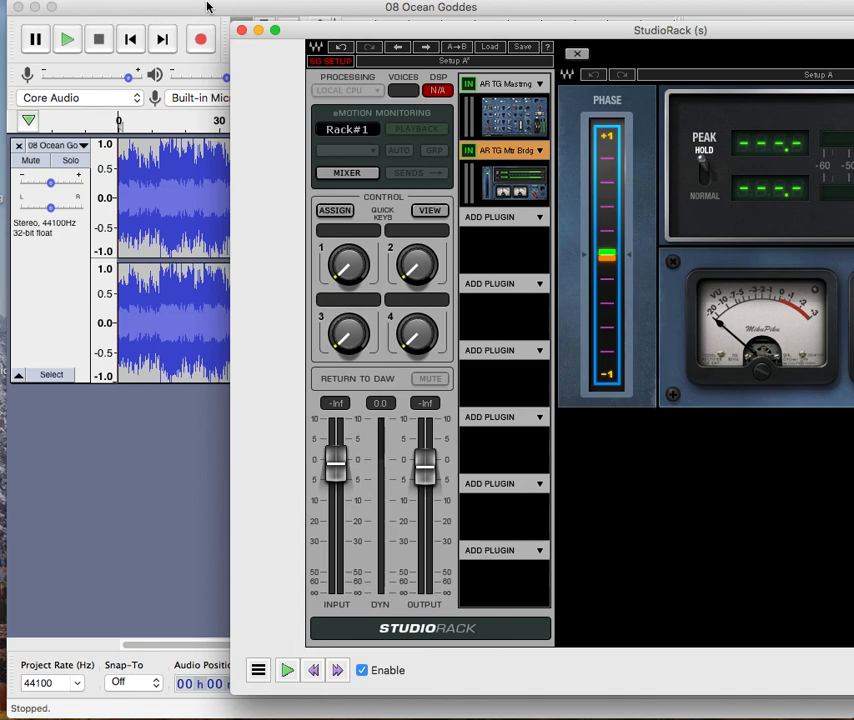
{"action": "mouse_move", "coordinate": [191, 9]}
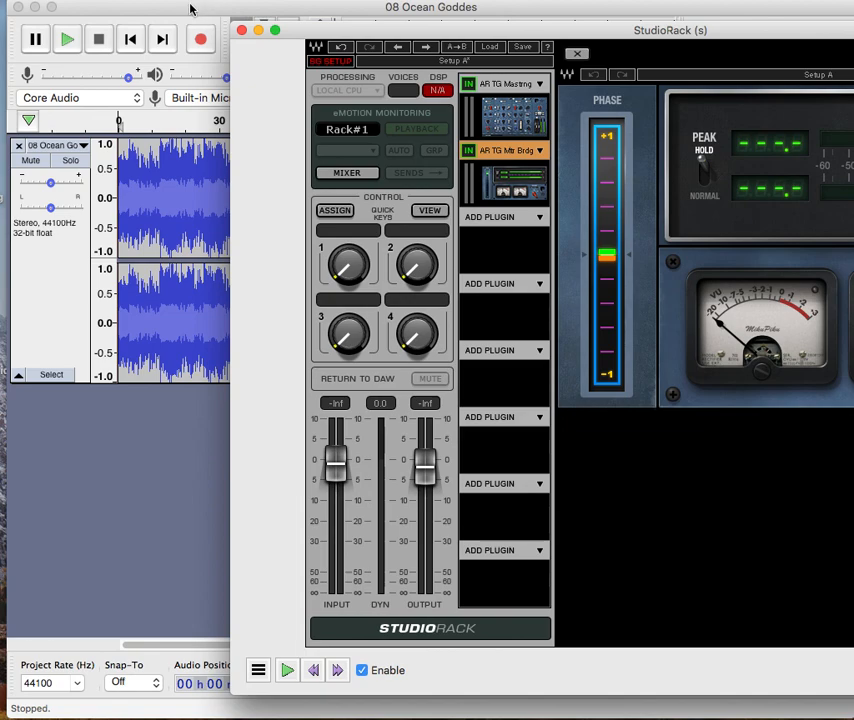